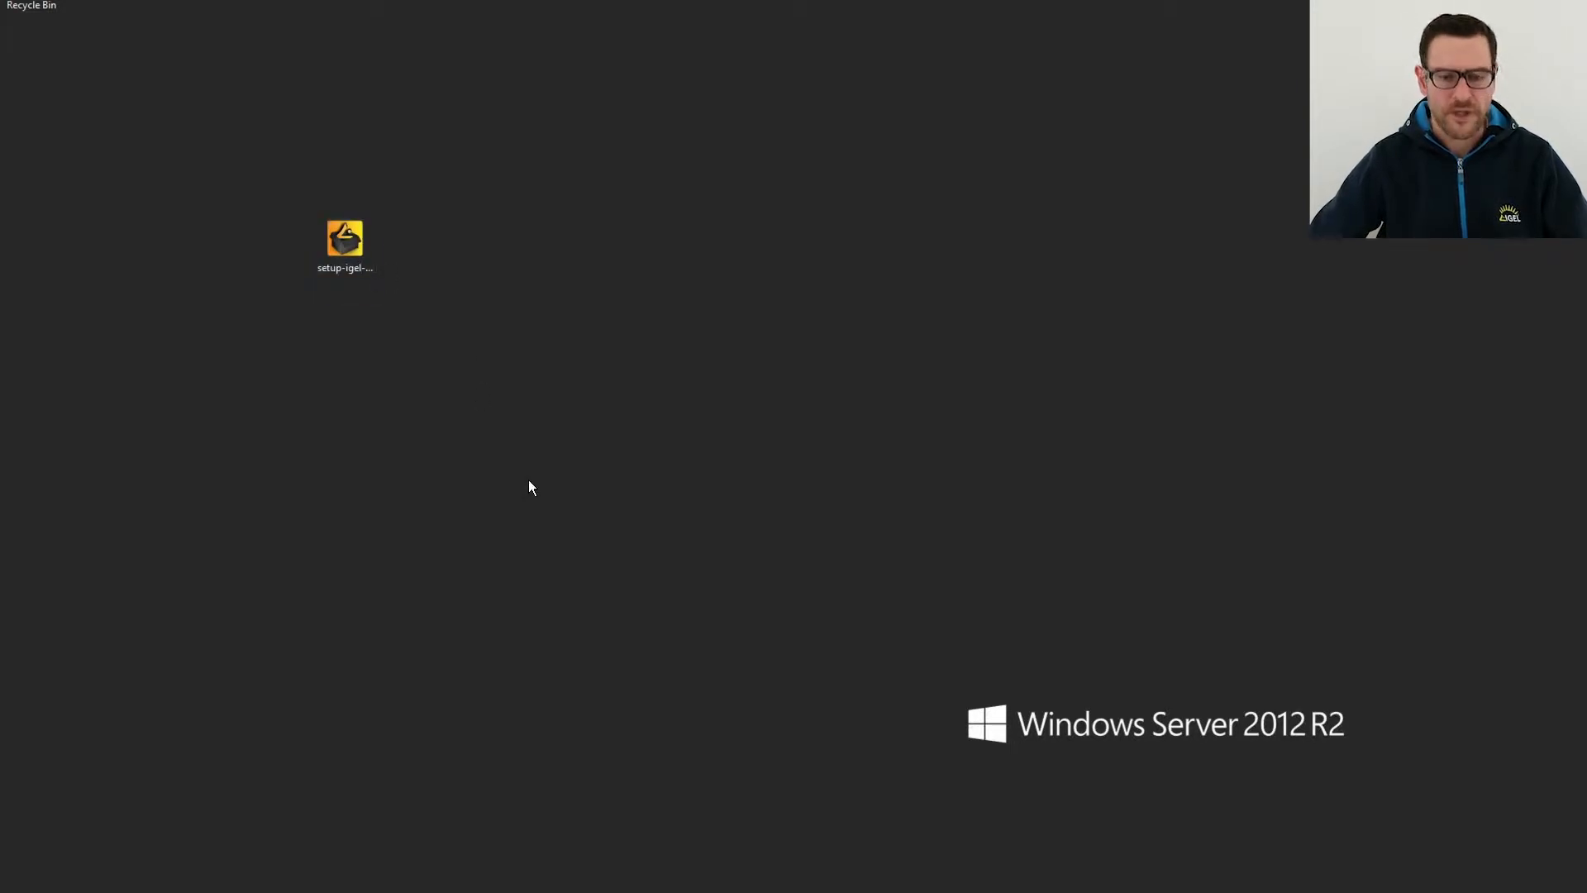
Launch the setup-igel installer and accept the UMS 6 license agreement.
double_click(343, 239)
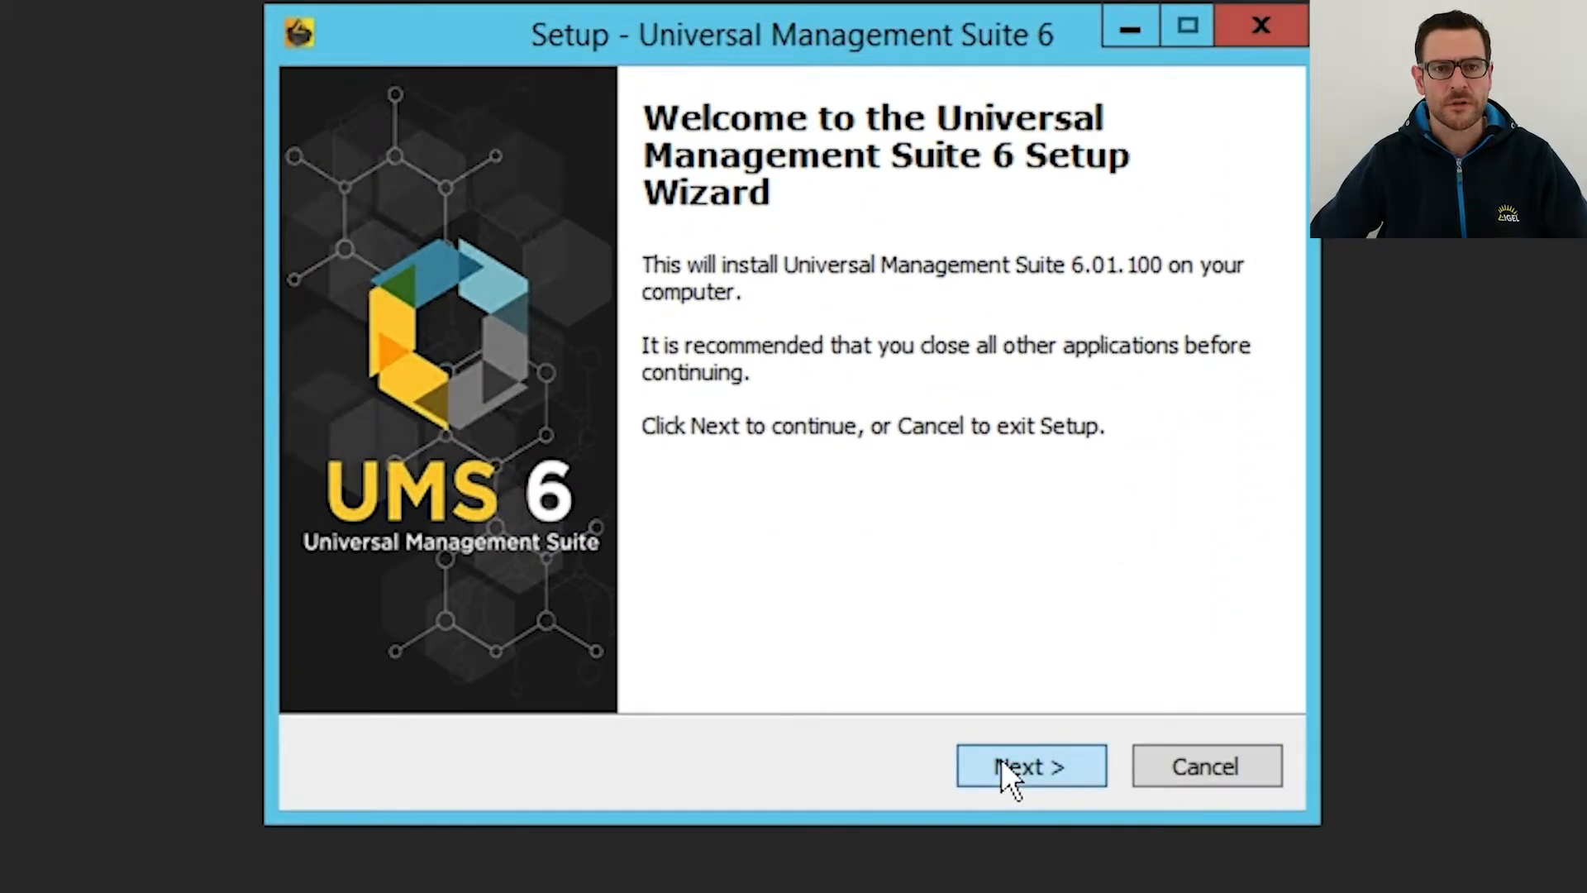
click(1029, 766)
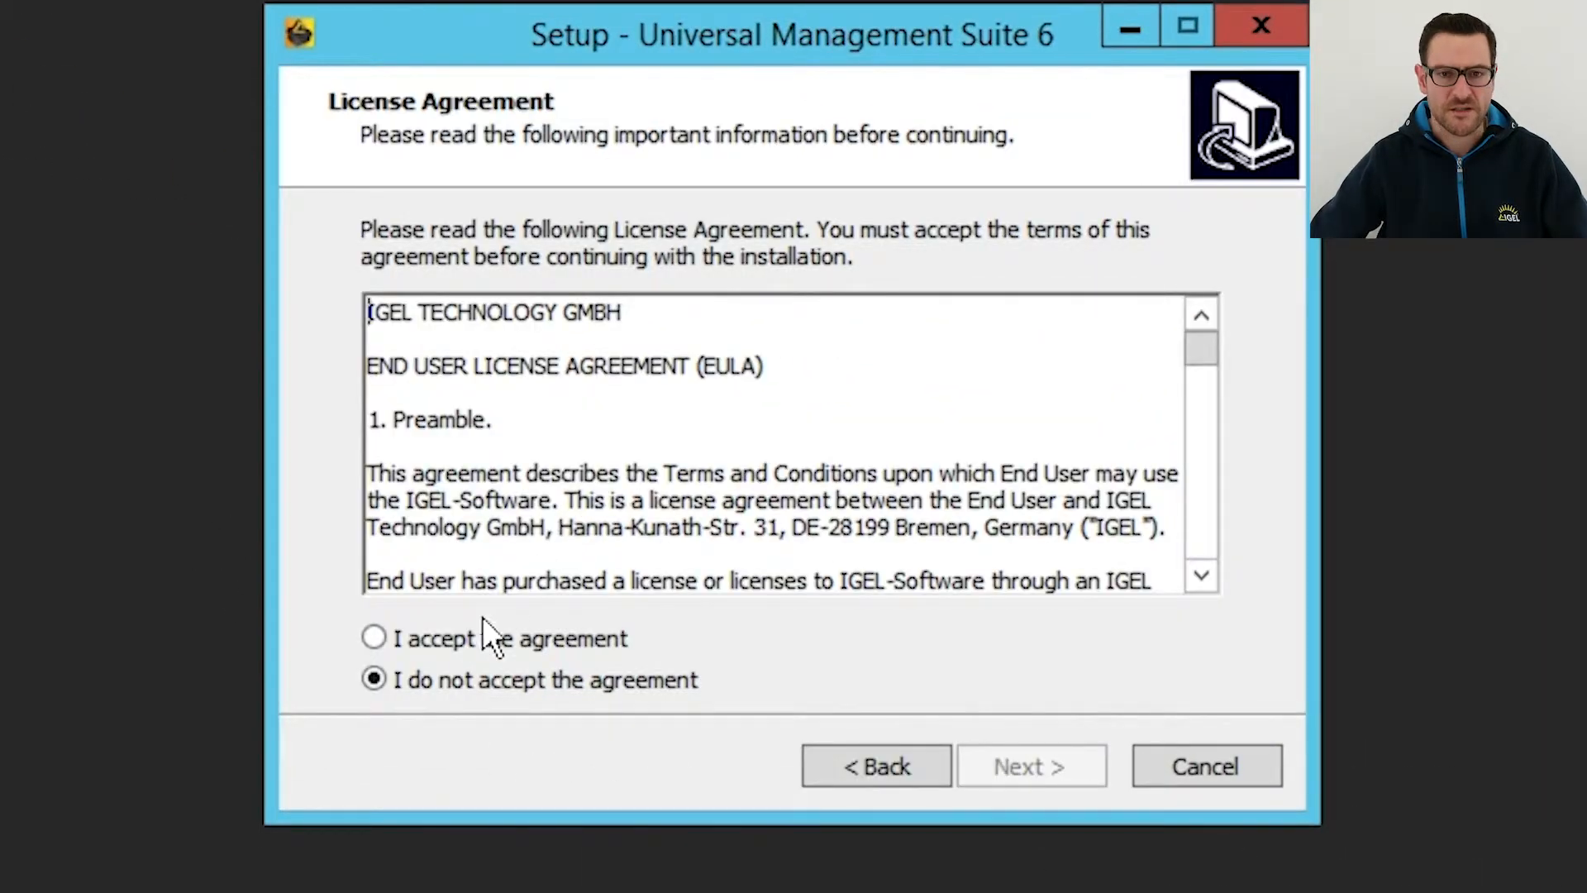
click(374, 638)
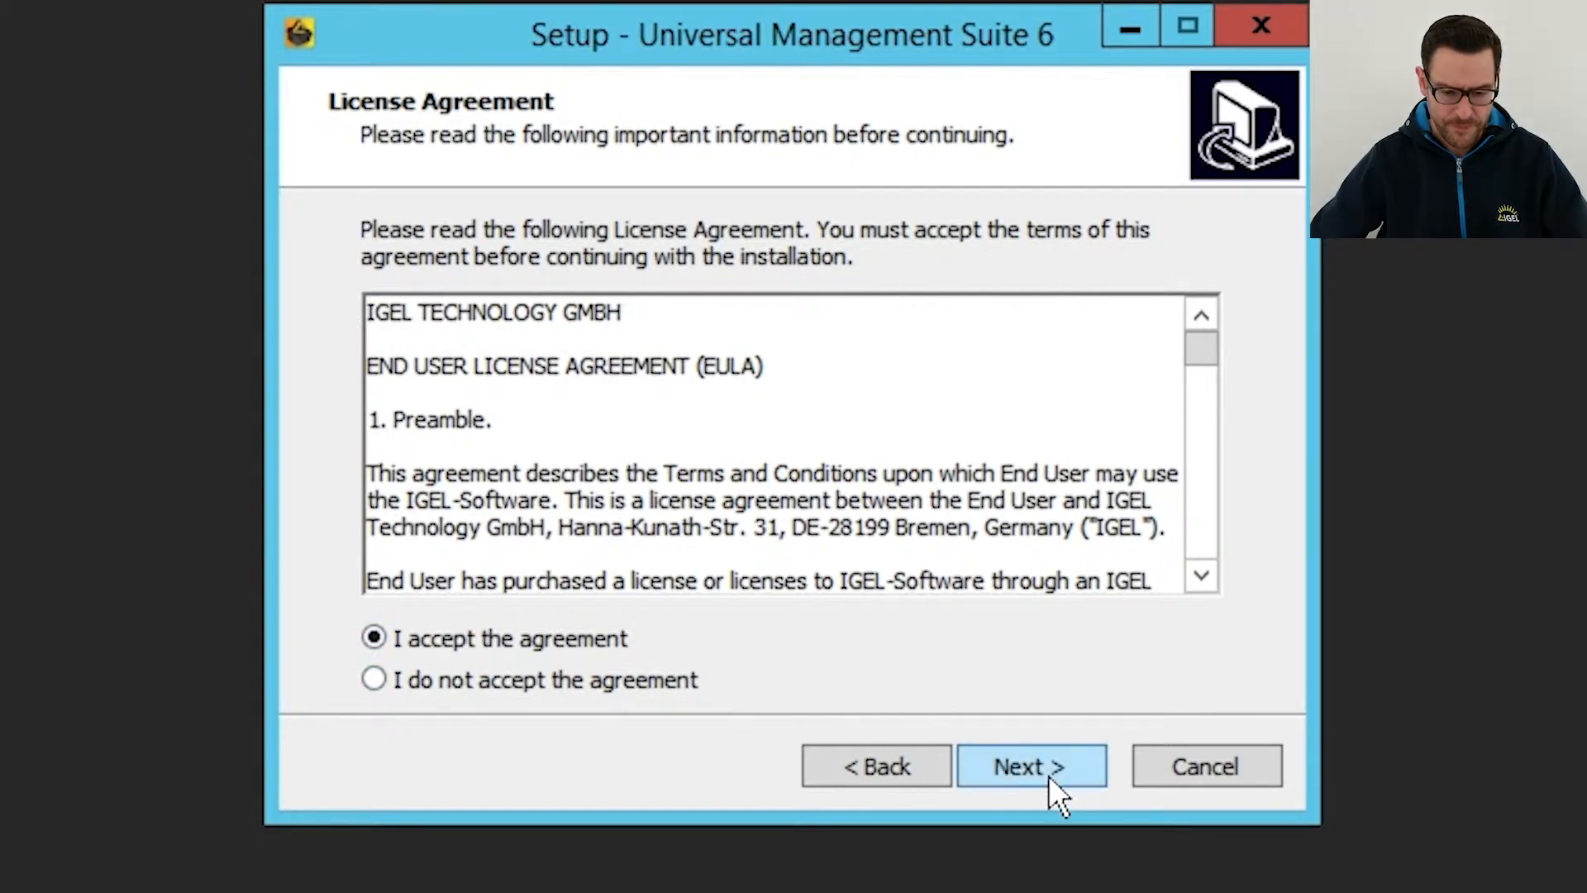
click(1031, 766)
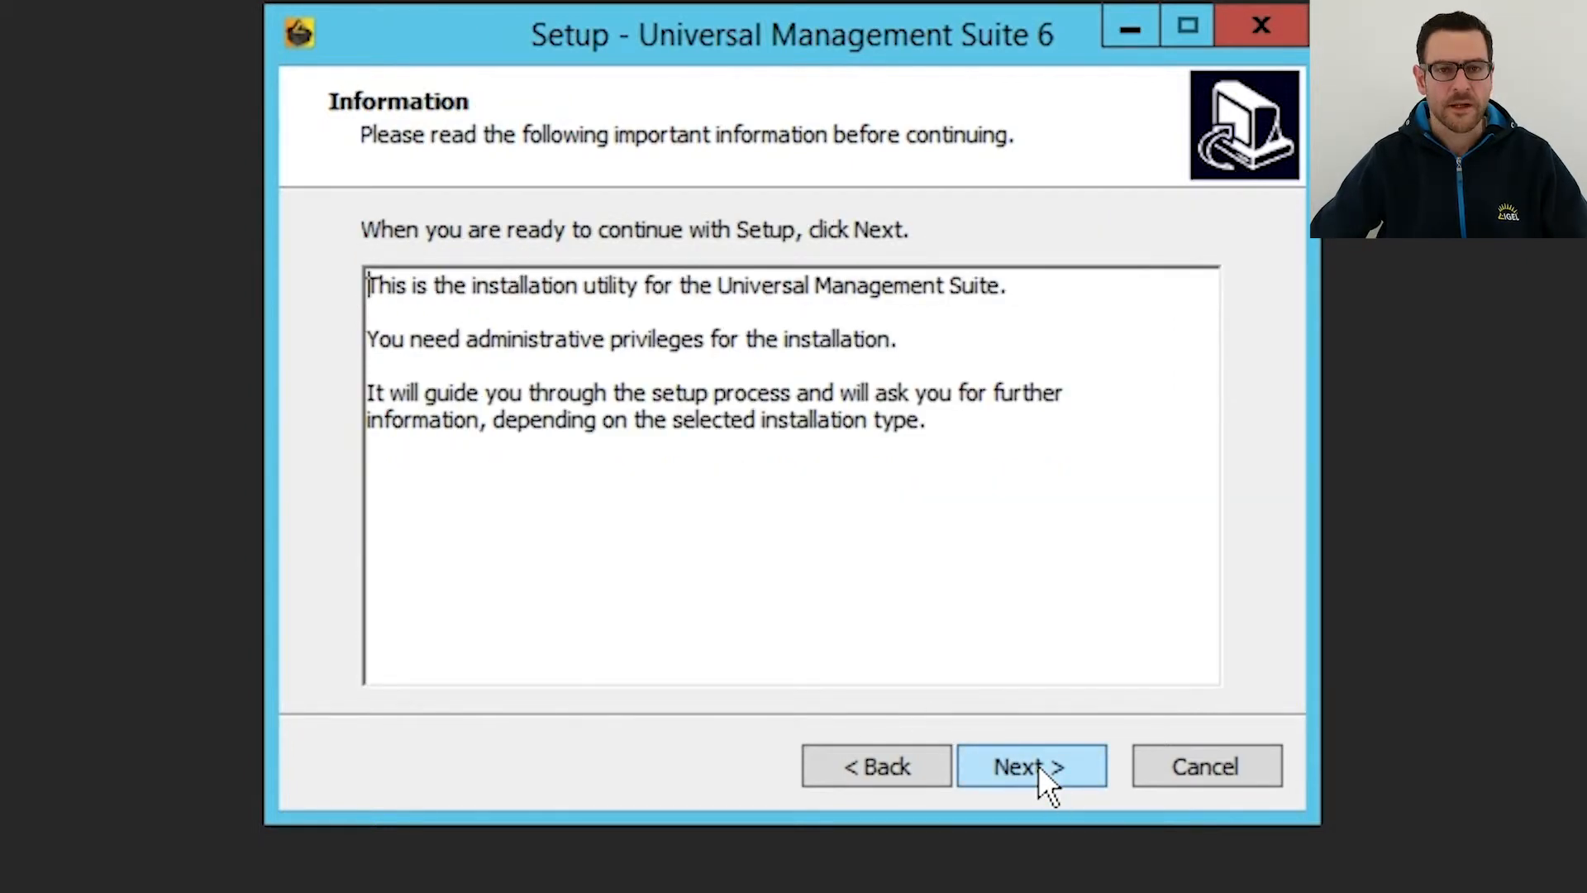
Accept the default install folder and 'Standard UMS with embedded database' components.
click(1029, 766)
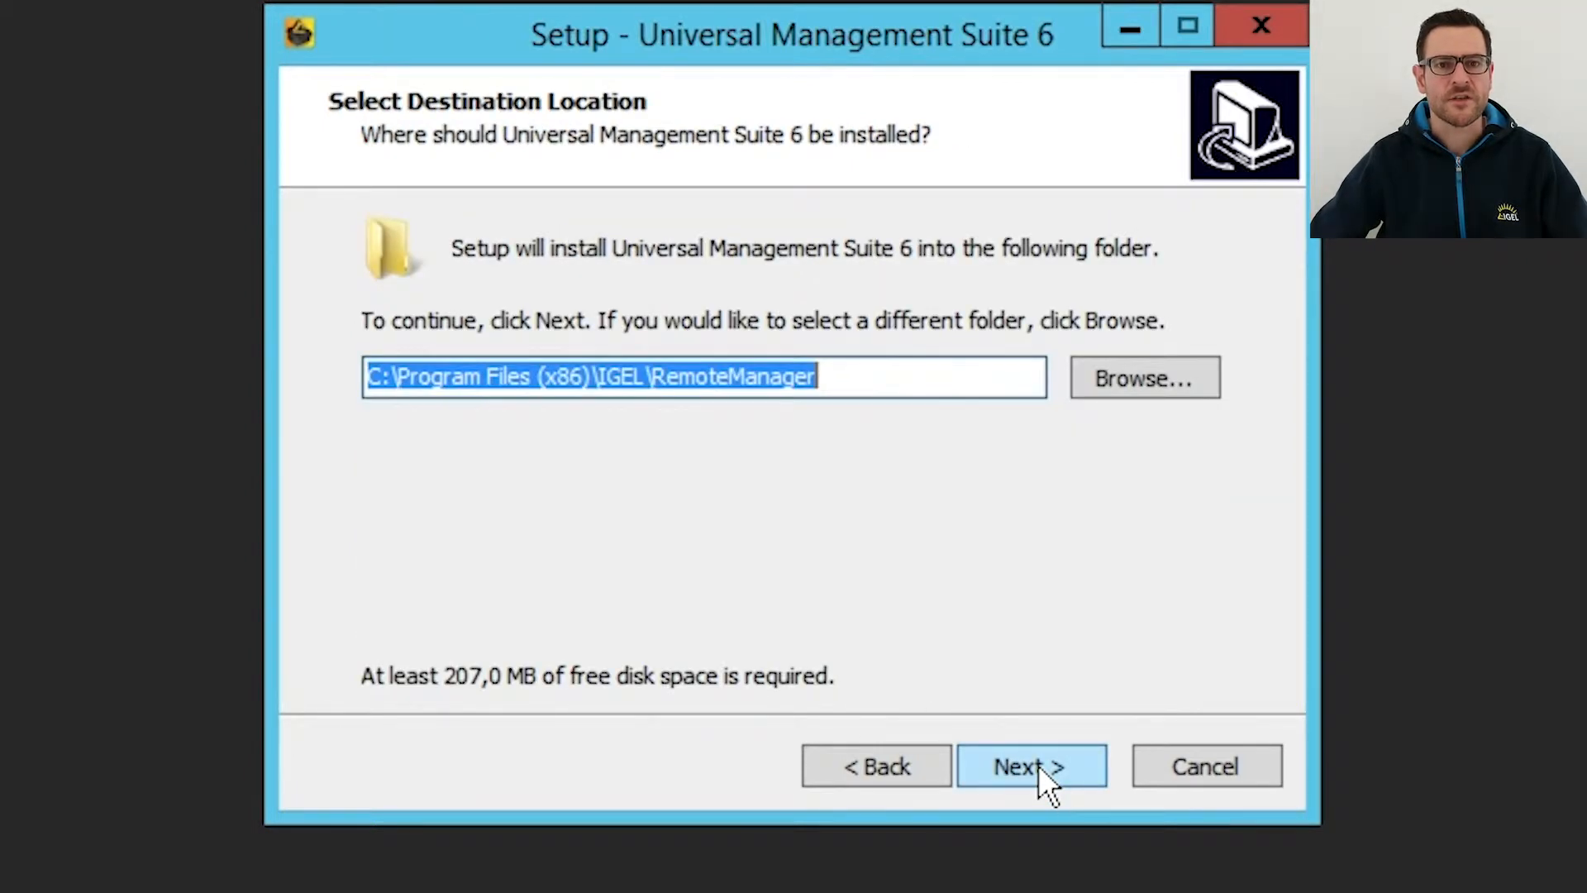
click(1031, 765)
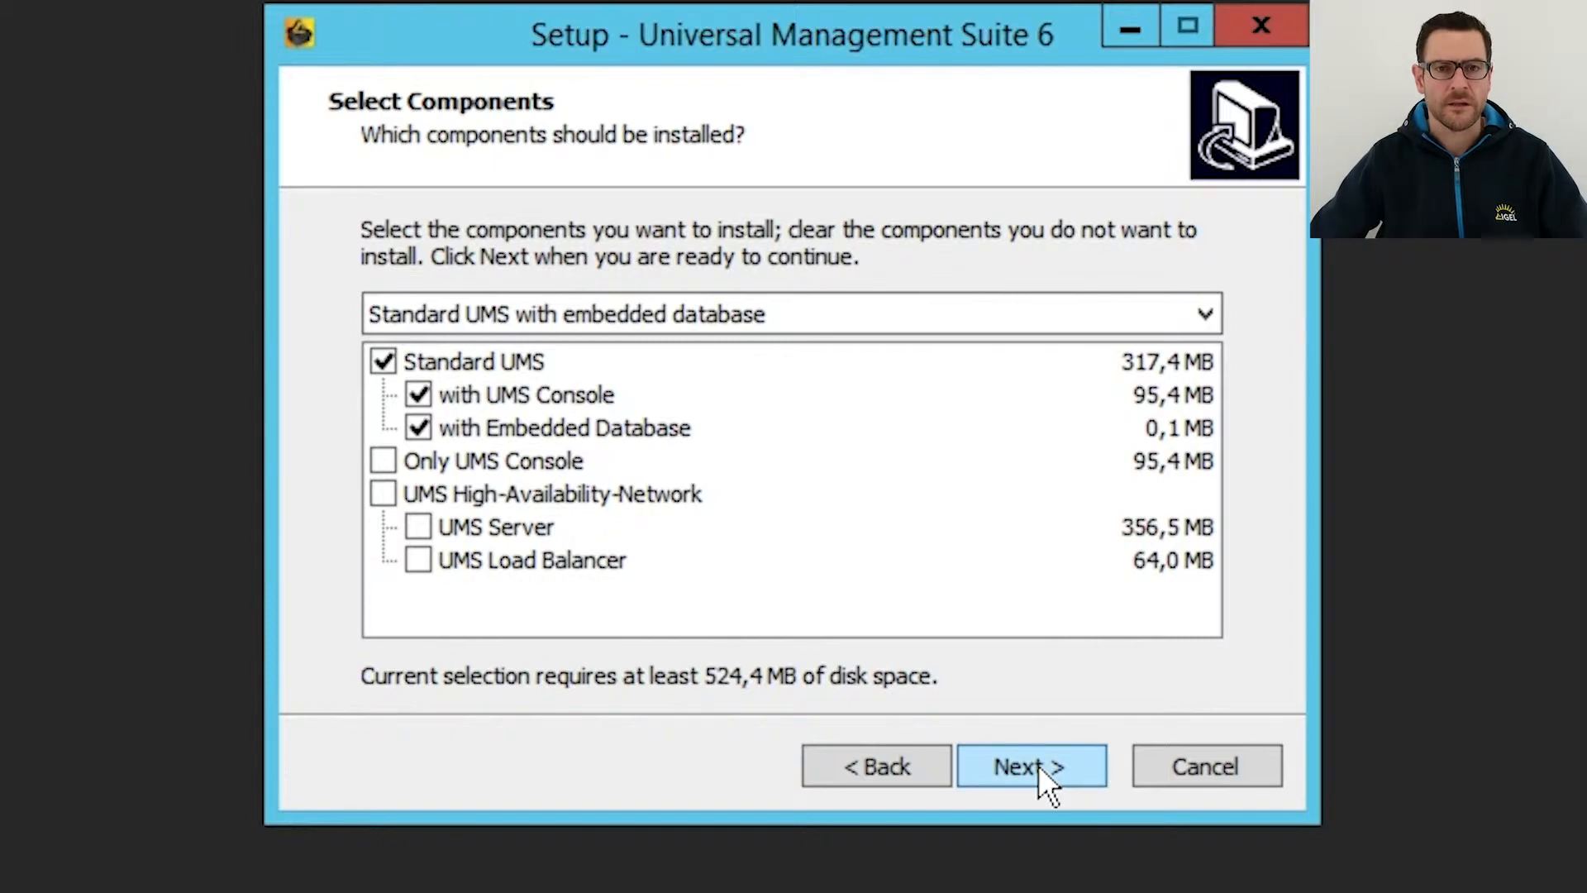
click(1031, 765)
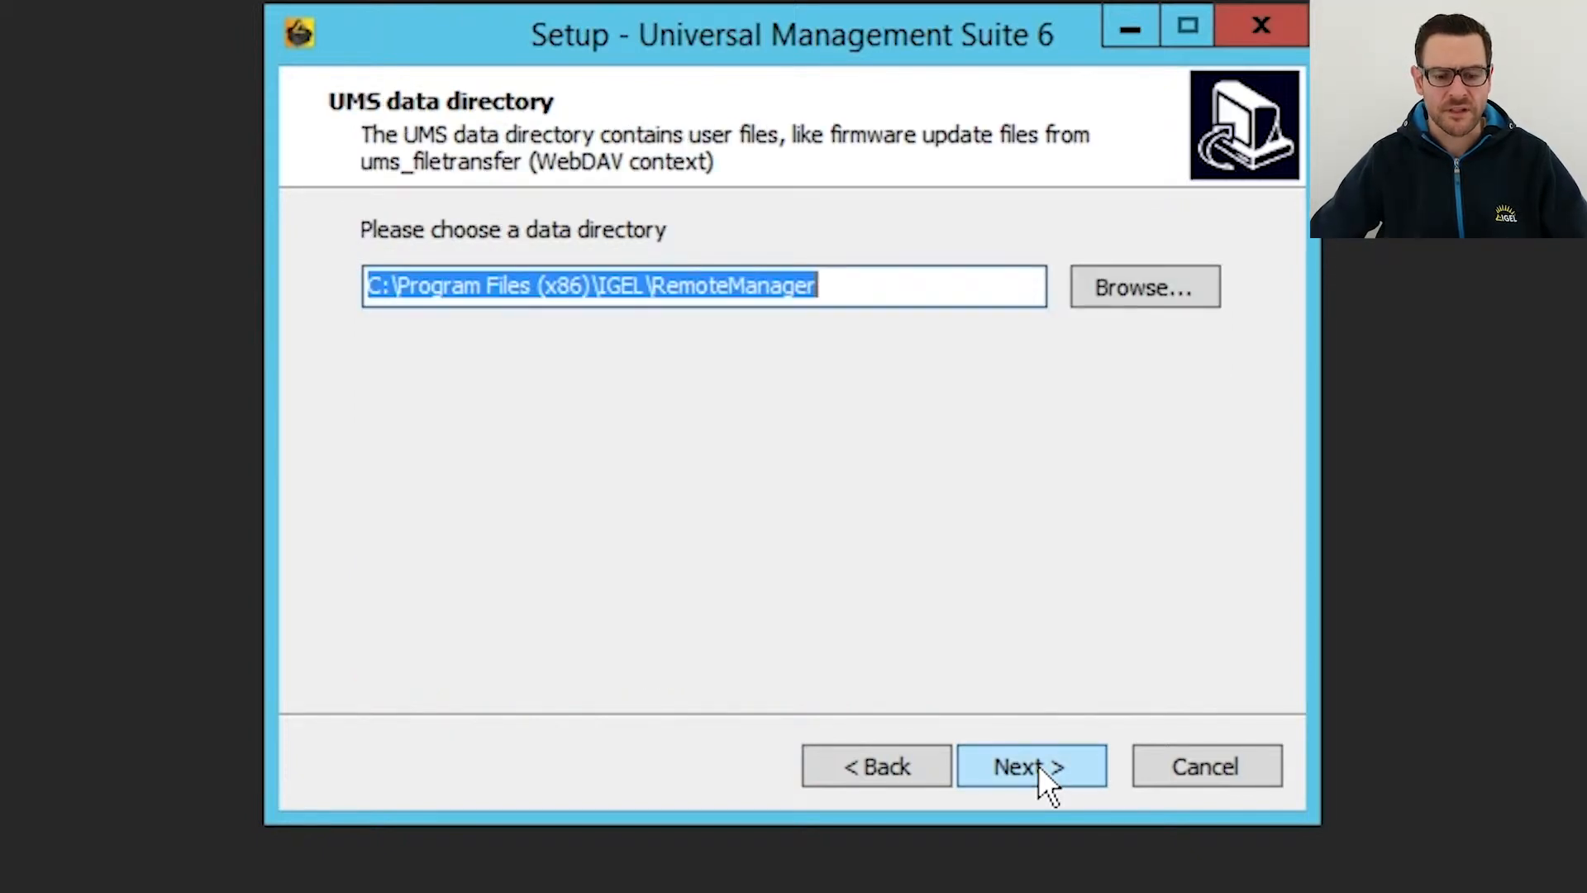
Keep the default UMS data directory and submit the database username and password.
click(1029, 766)
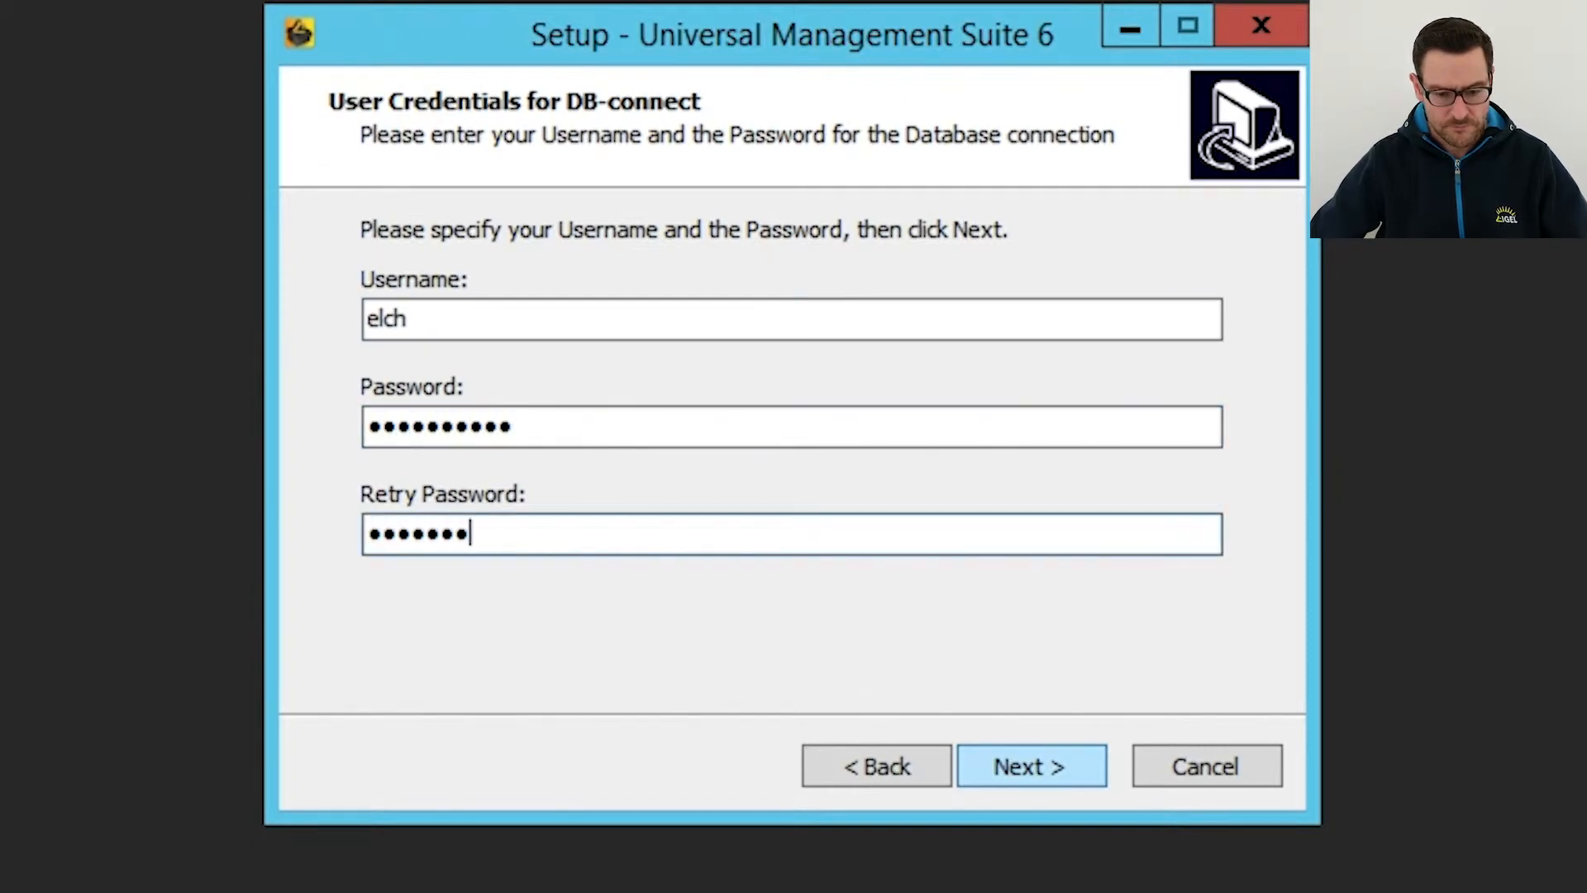
click(1031, 766)
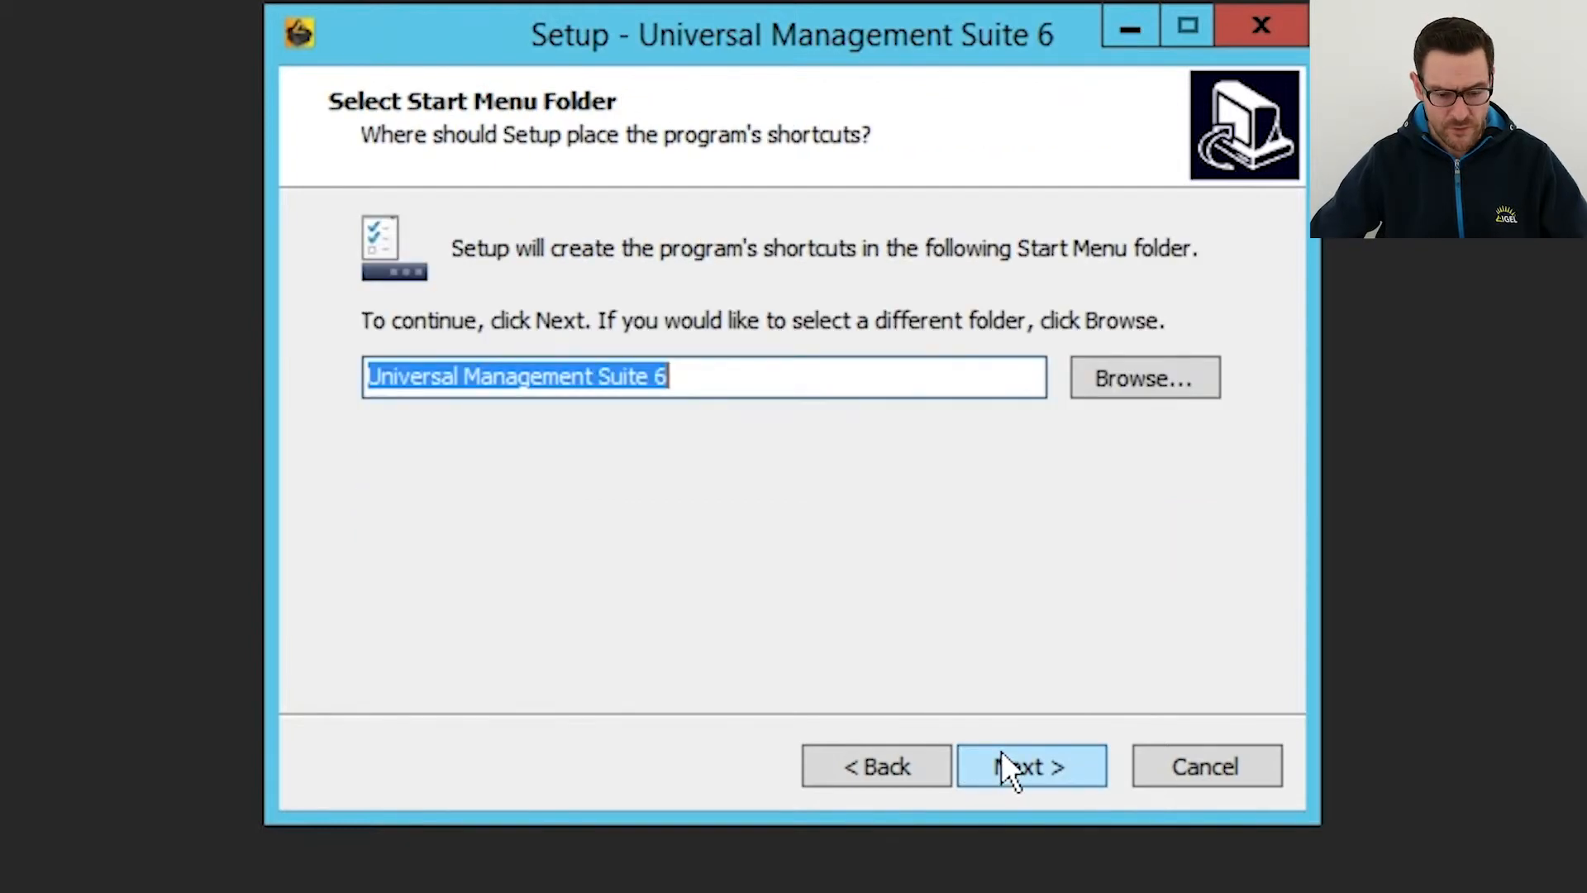
Keep the default Start Menu folder and install until the Completing page appears.
click(1030, 765)
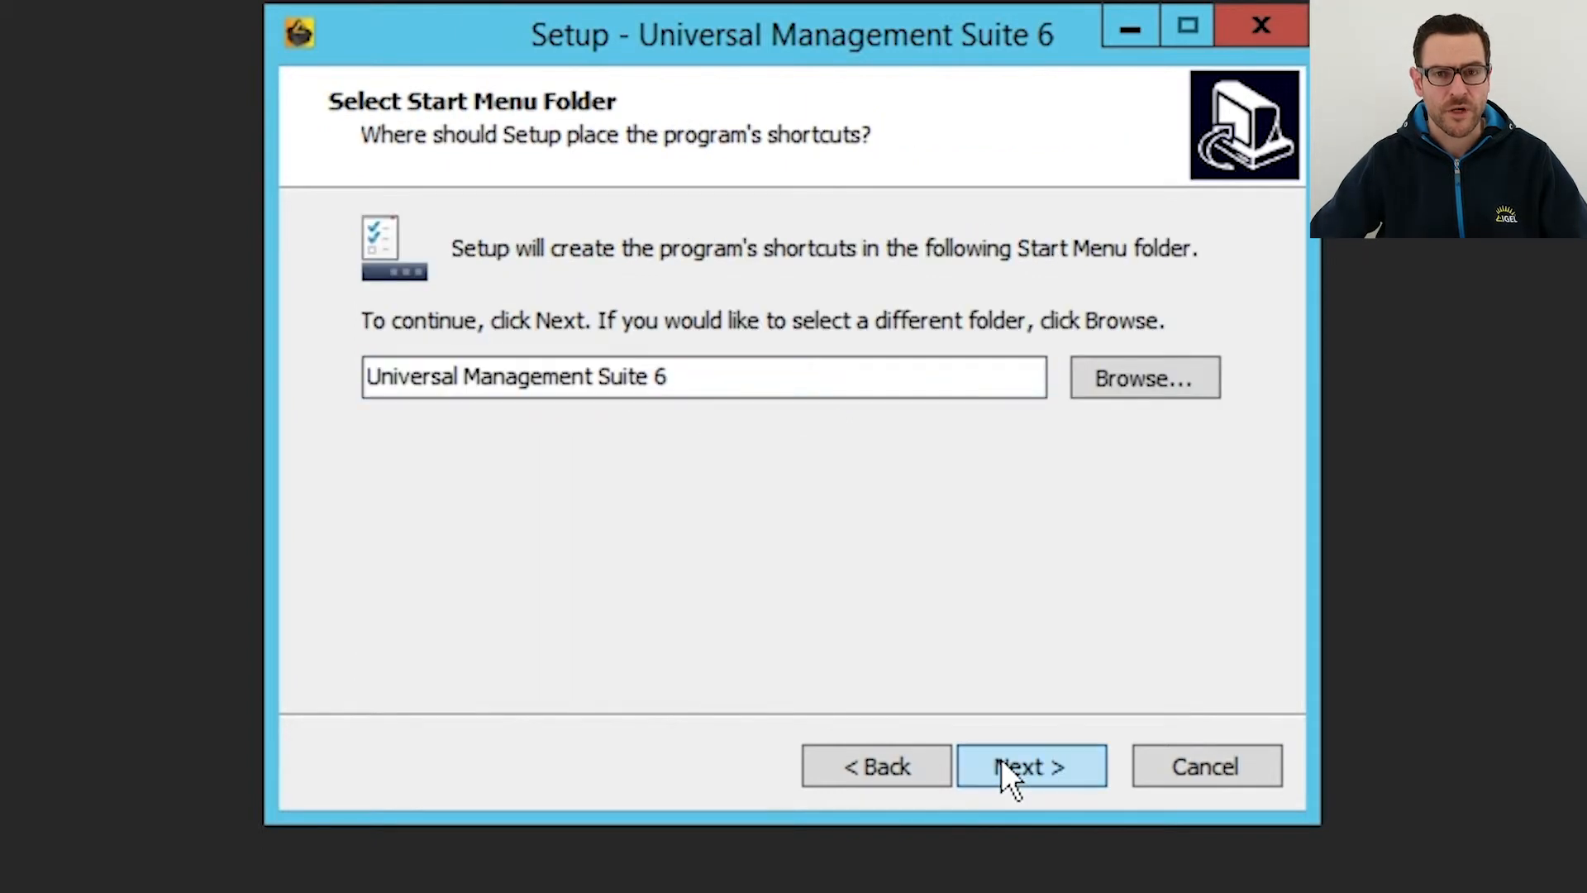
click(1031, 765)
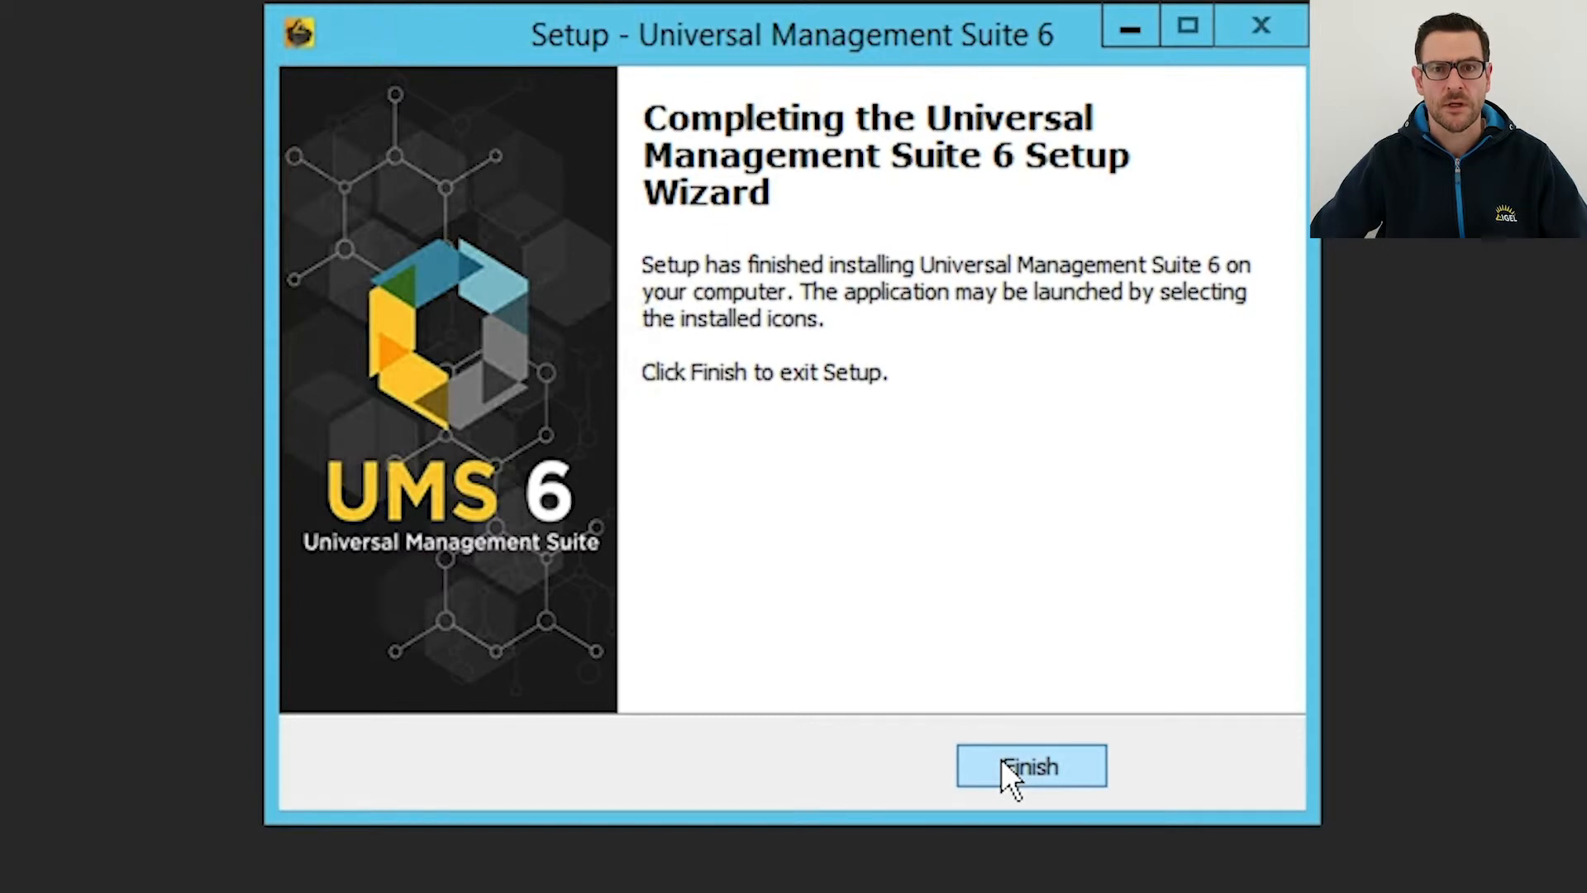
Finish the setup wizard and launch UMS Console from its desktop shortcut.
click(1030, 766)
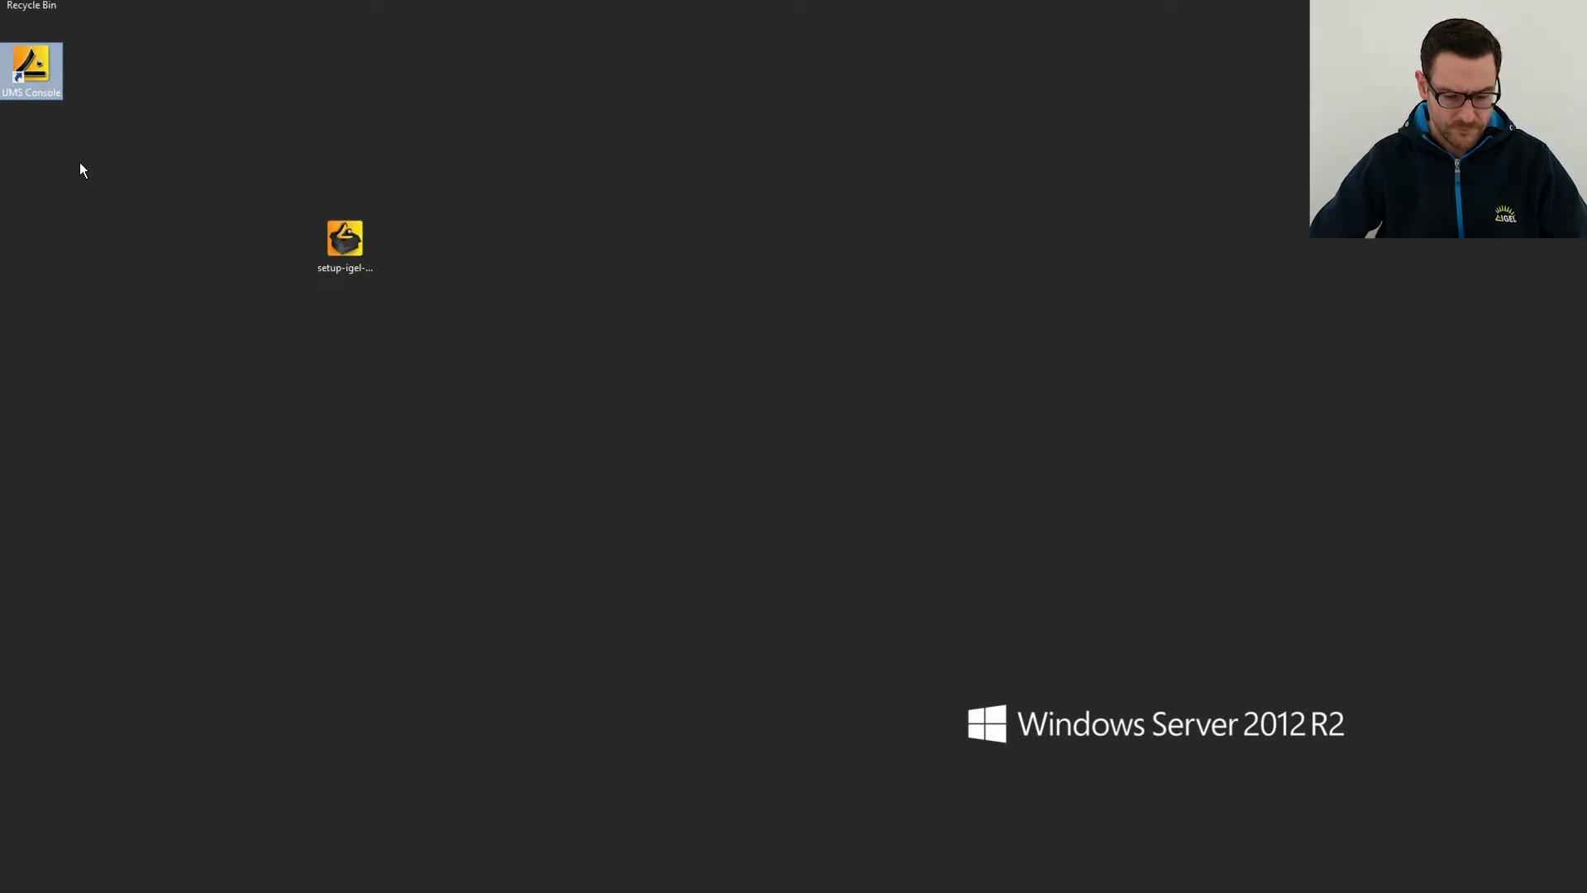
double_click(31, 71)
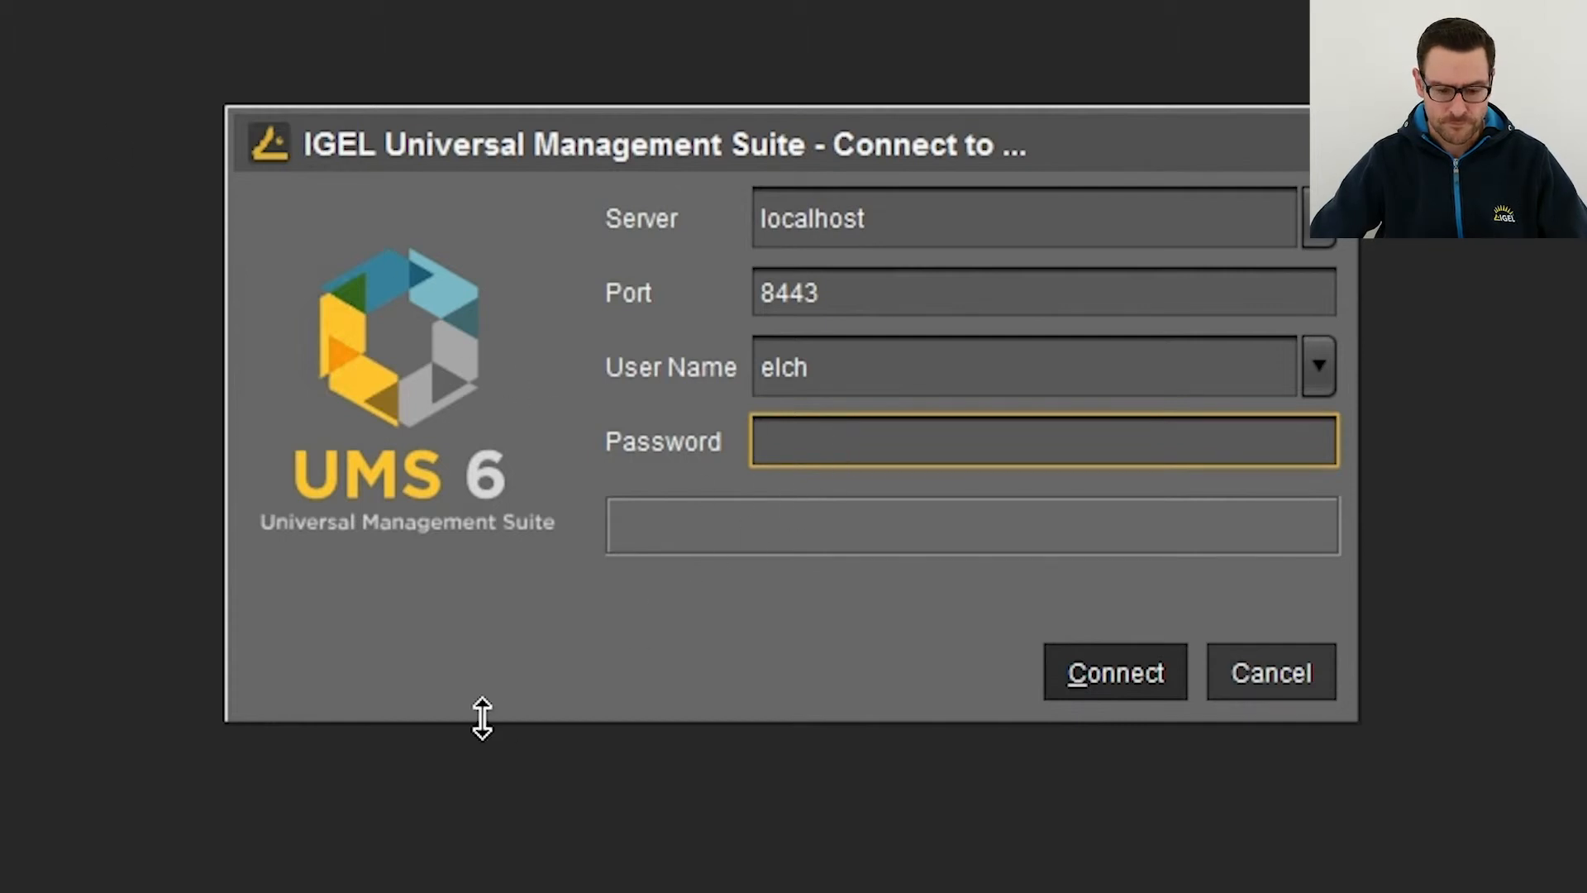
Enter the password and connect to the local UMS server.
text(******)
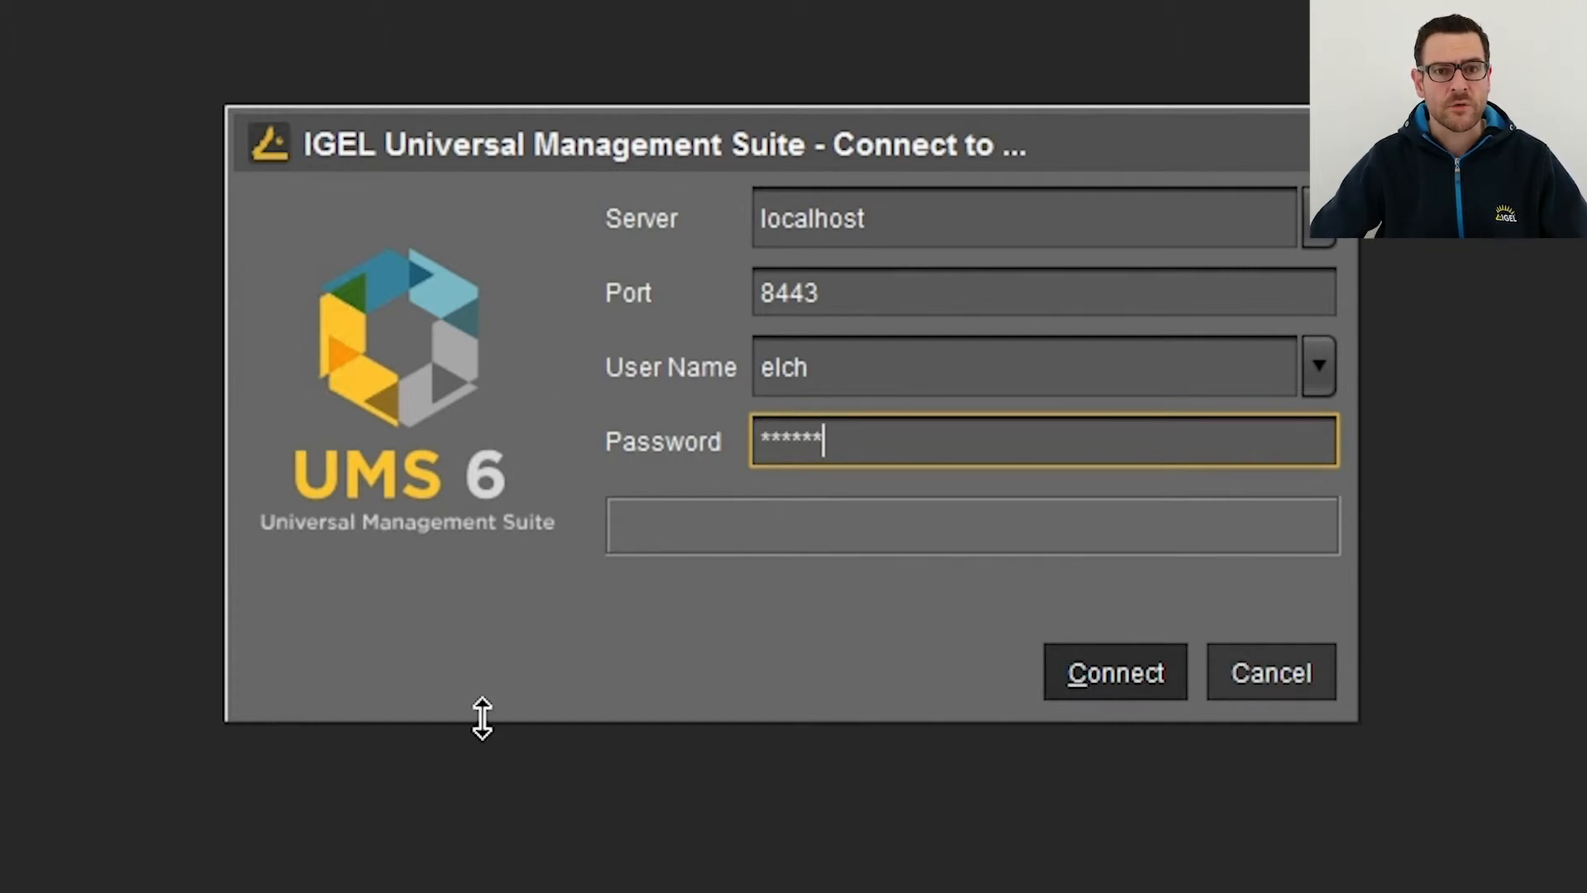
text(****)
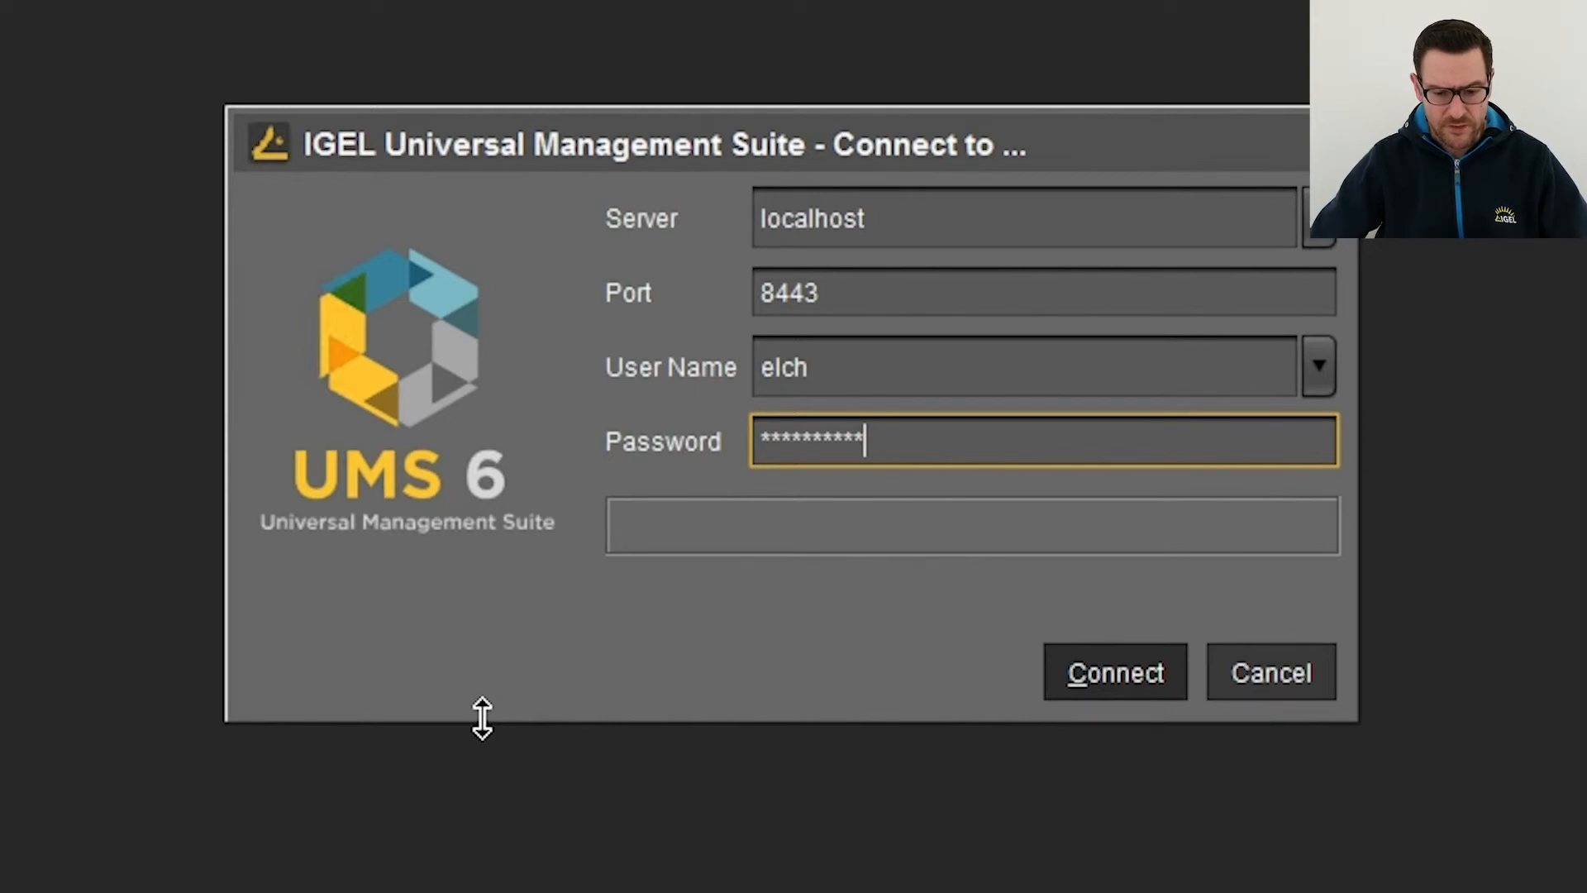
click(1113, 672)
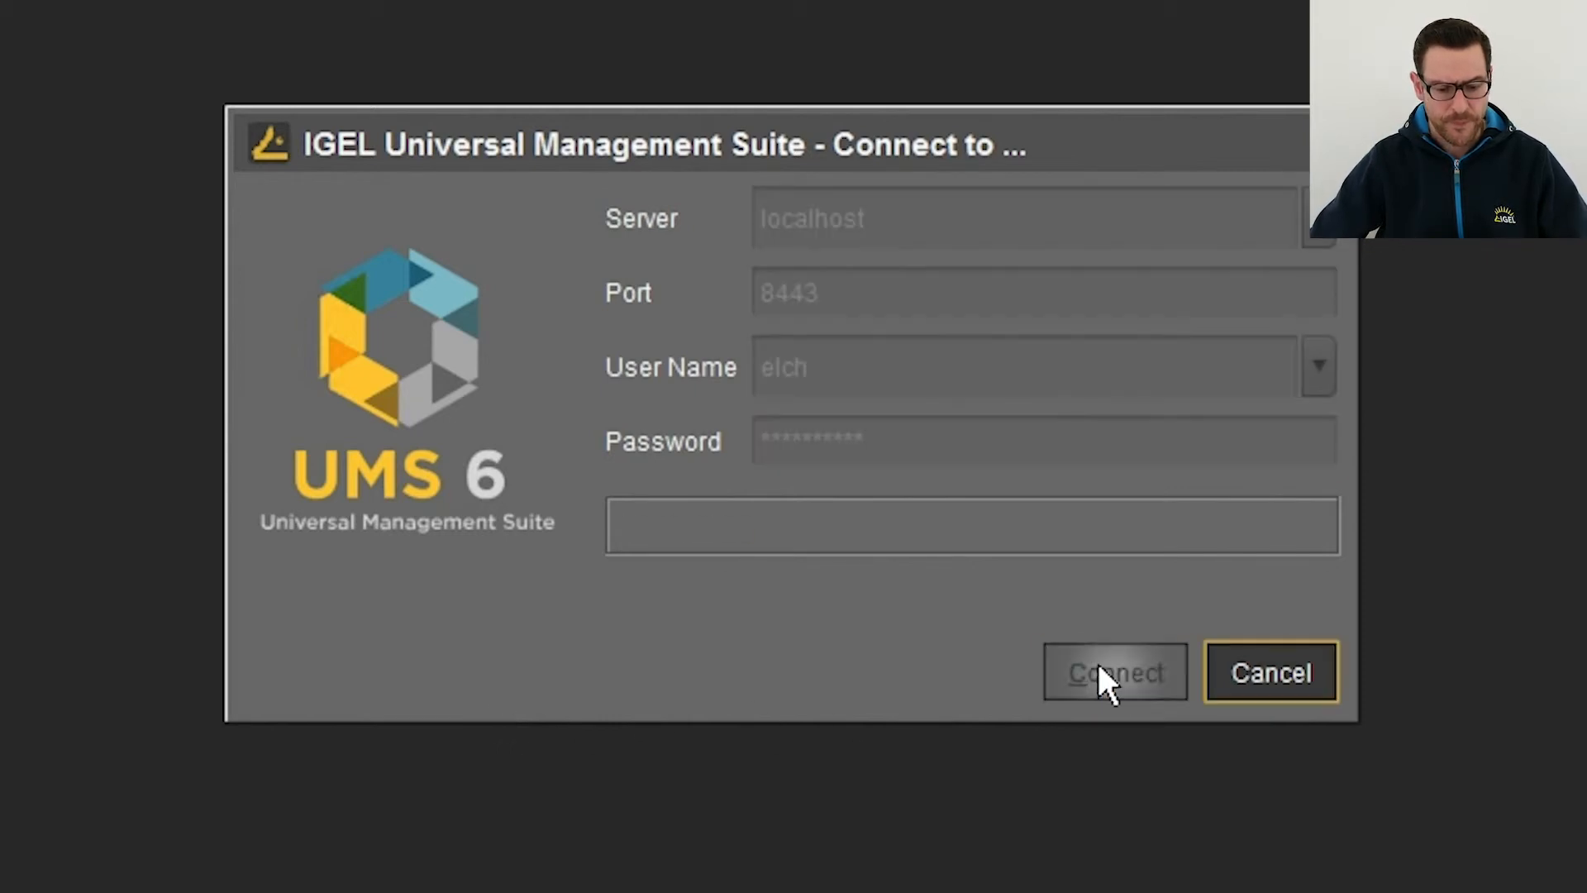
click(1113, 673)
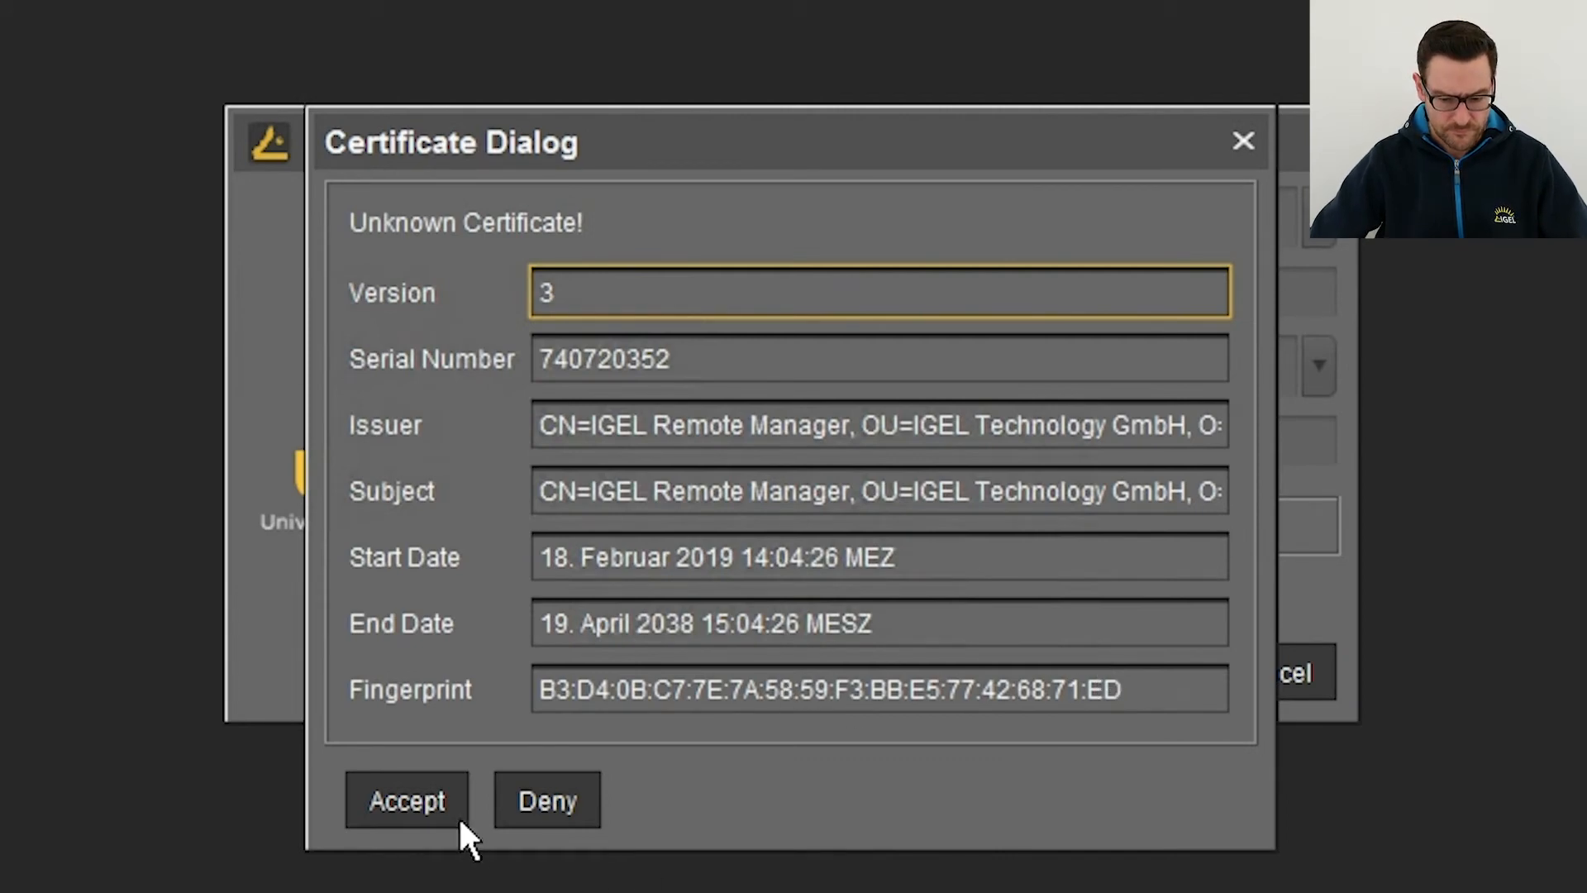
Accept the unknown server certificate and close the empty Notifications window.
click(406, 800)
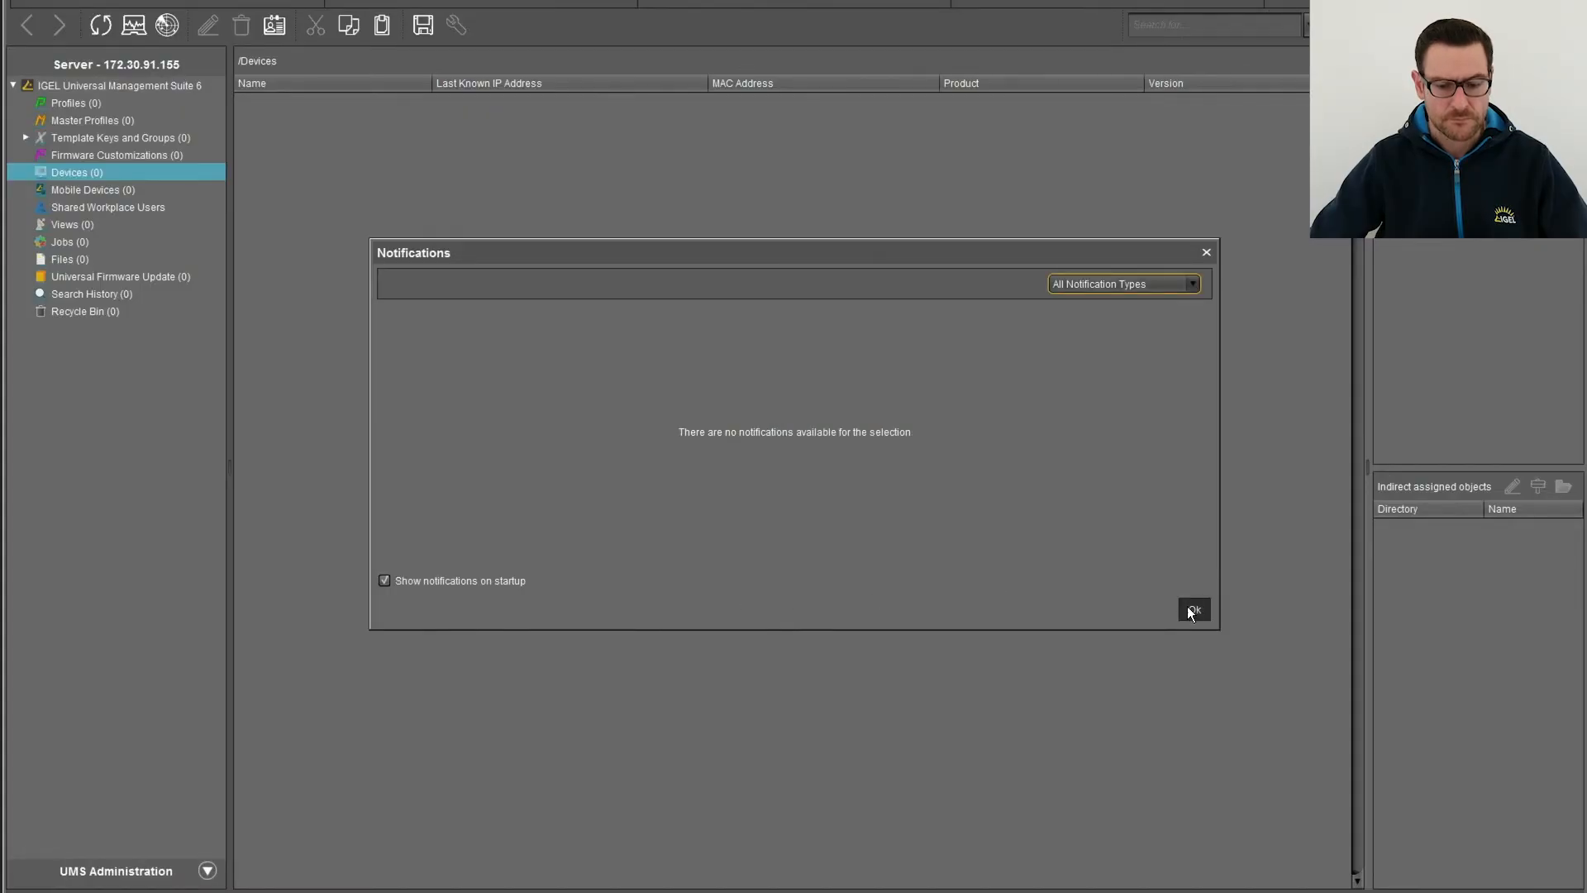
click(1193, 610)
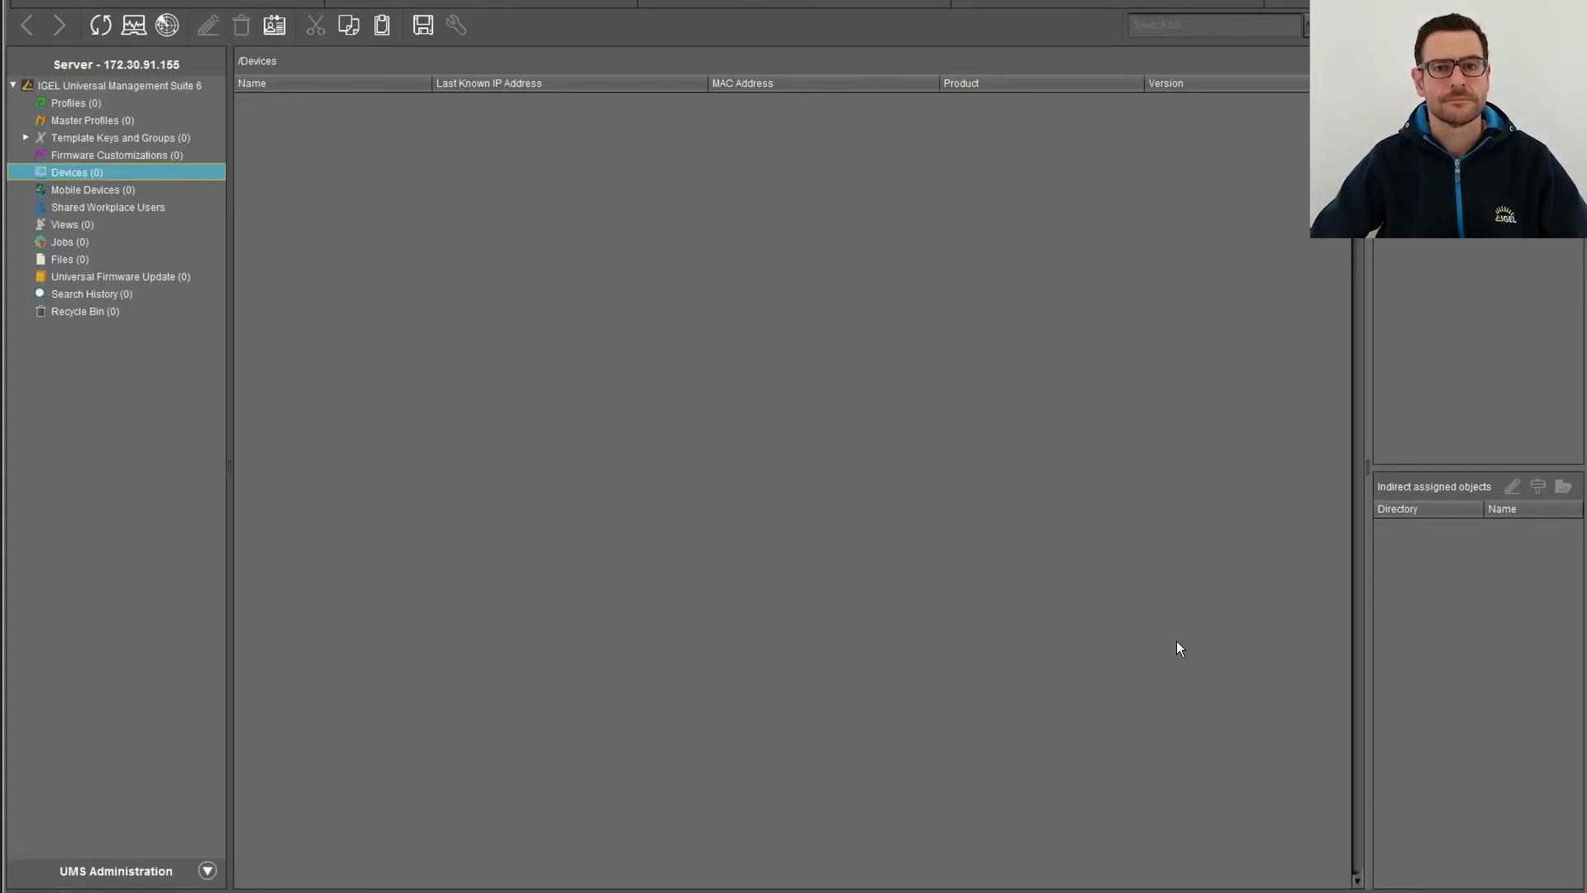